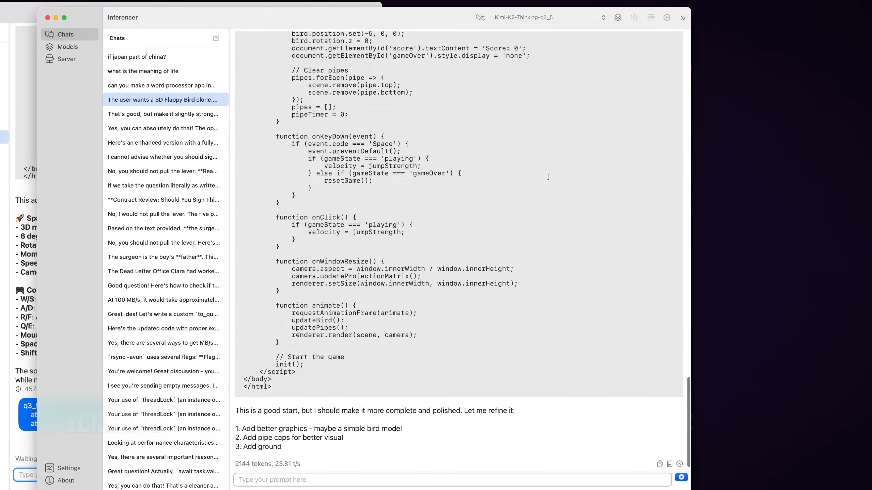
scroll("down", 3)
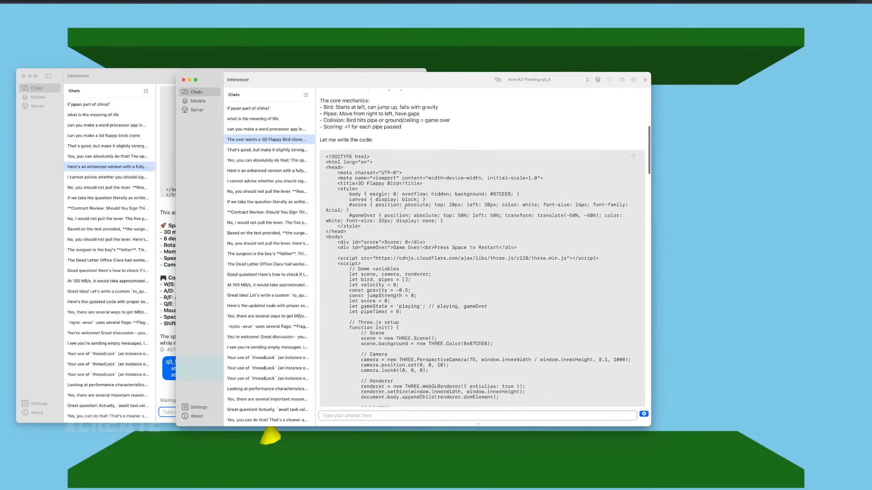
scroll("down", 3)
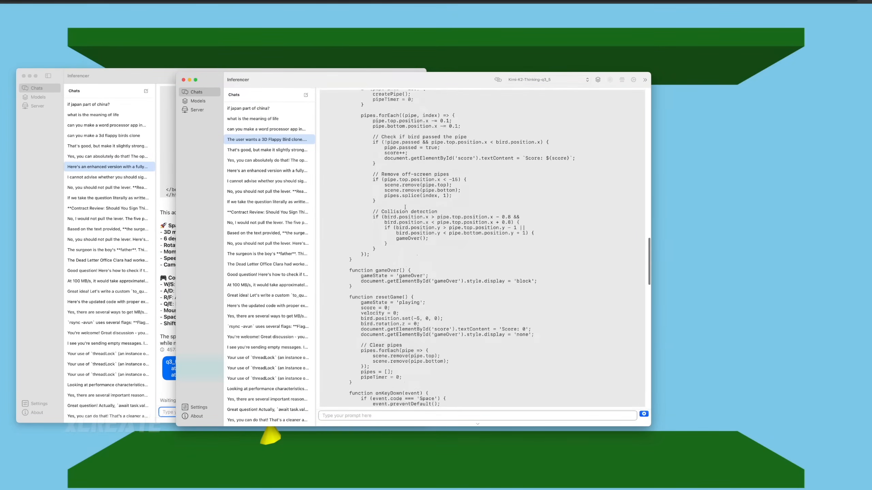
scroll("down", 3)
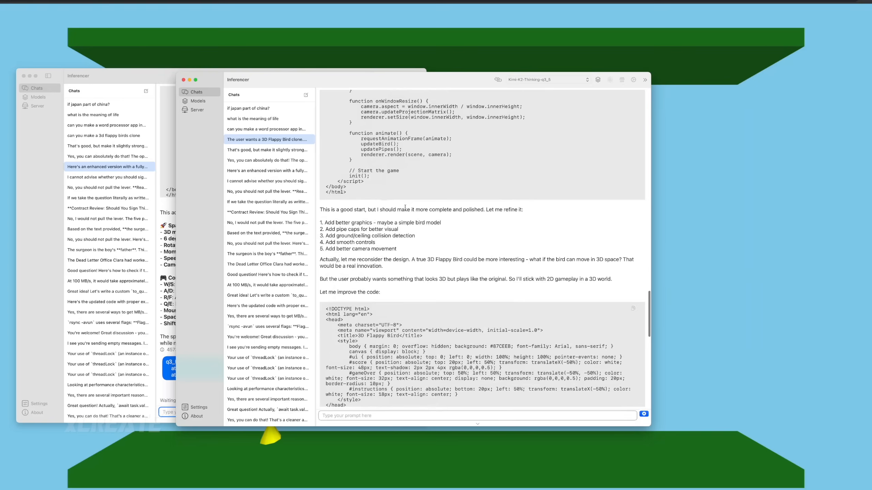